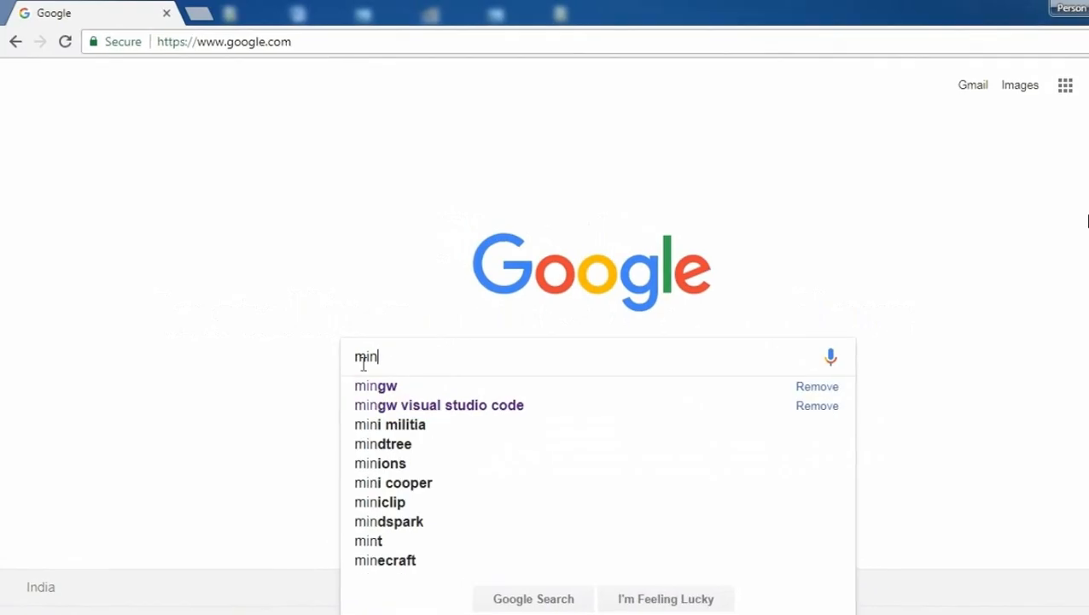
Step: Search Google for 'mingw' and open the MinGW SourceForge files result
text(gw)
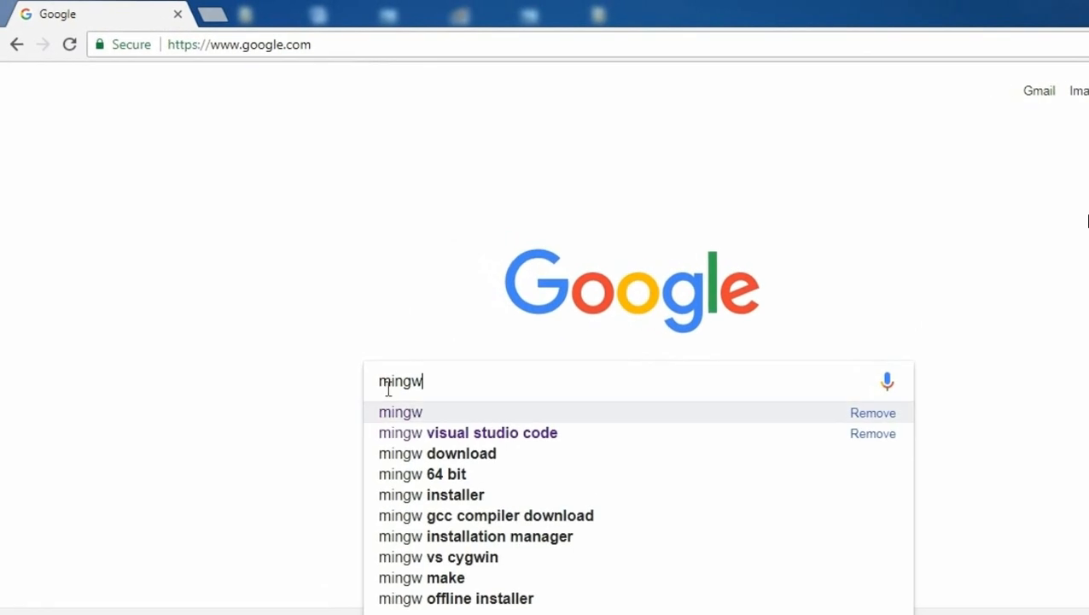
key(Return)
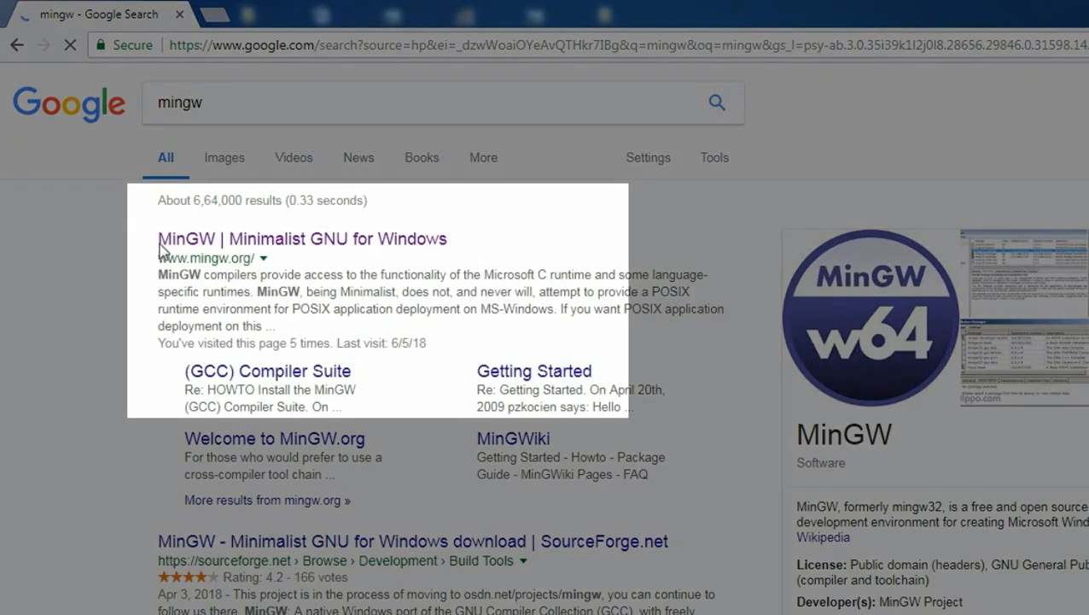
click(302, 239)
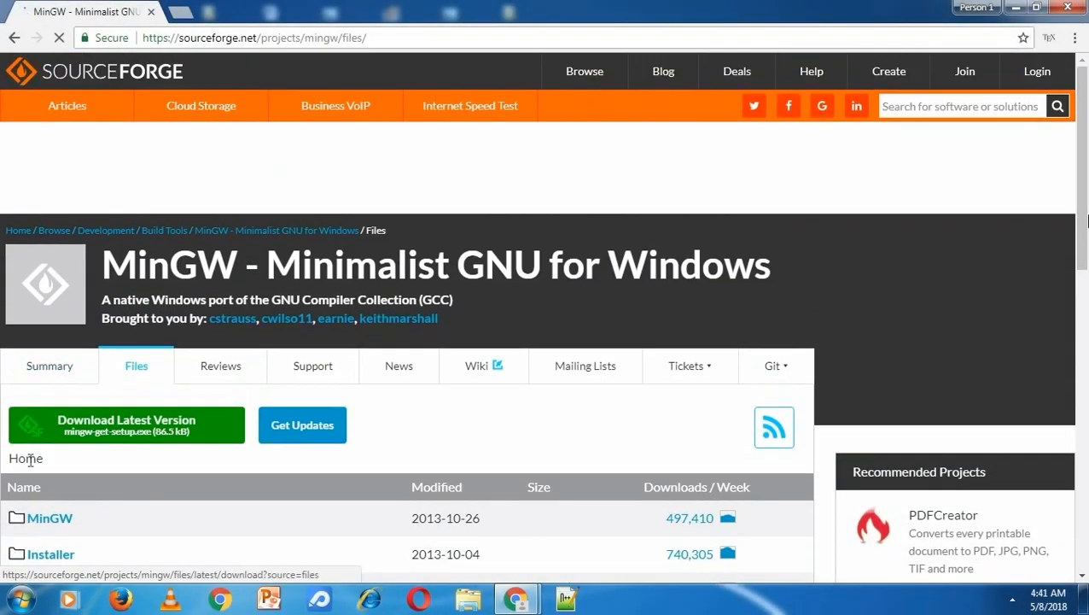
Step: Download the latest MinGW installer (mingw-get-setup.exe) from SourceForge
click(126, 424)
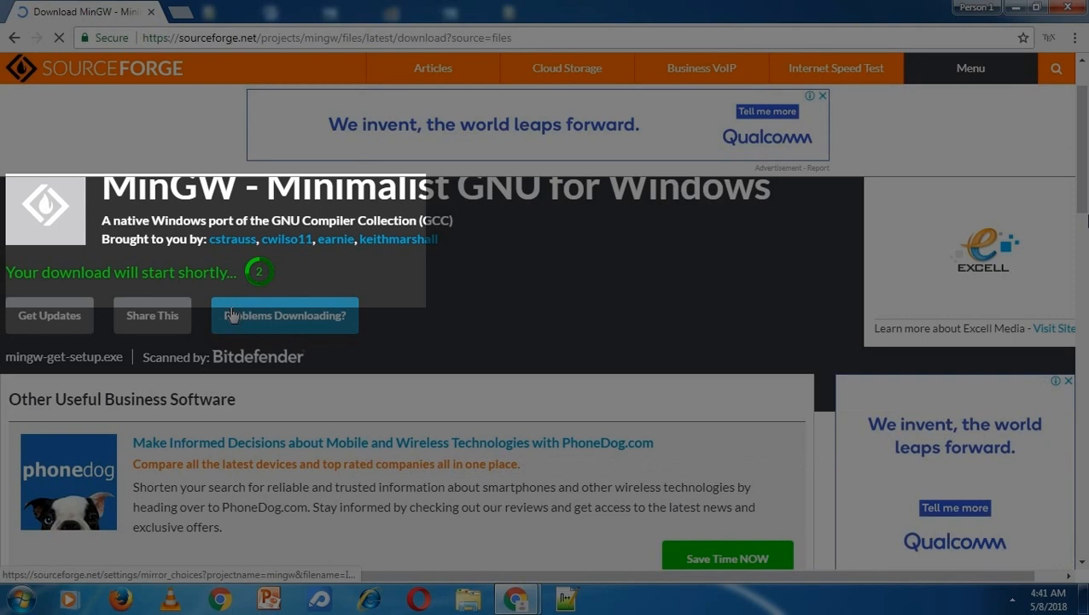
mouse_move(194, 430)
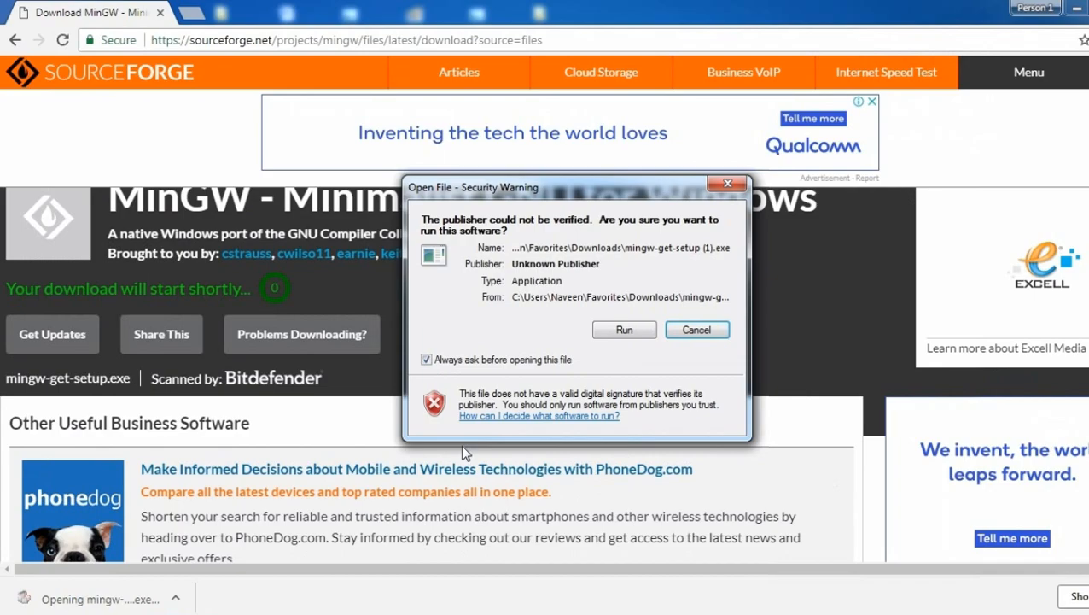
Step: Run the setup file, keep C:\MinGW as the directory and continue to load the catalogue
click(625, 330)
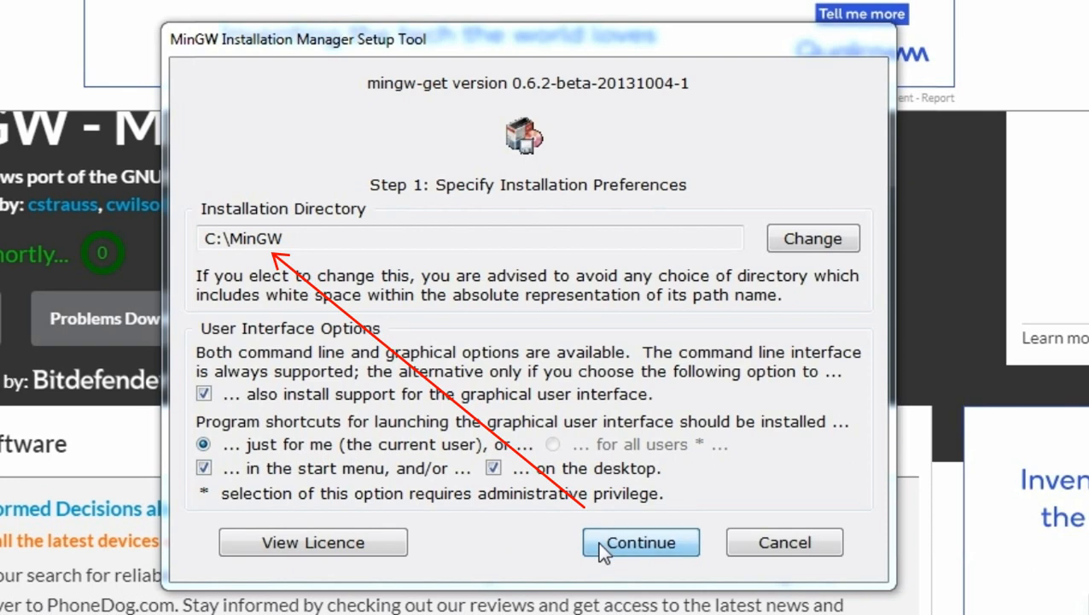
click(640, 543)
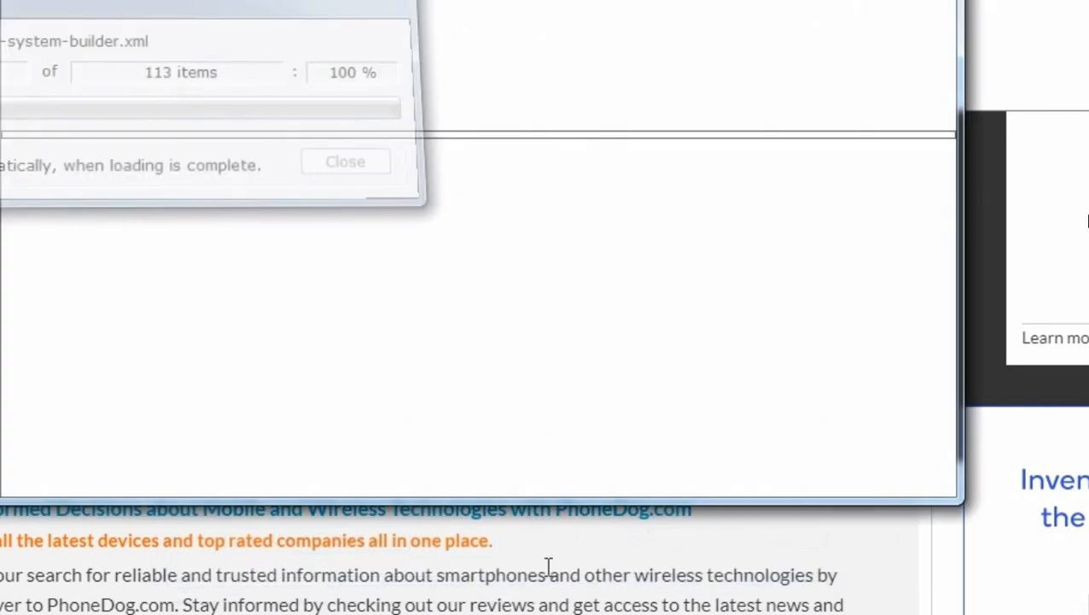
Step: Mark mingw32-base and the GNU C++ compiler package for installation
click(345, 161)
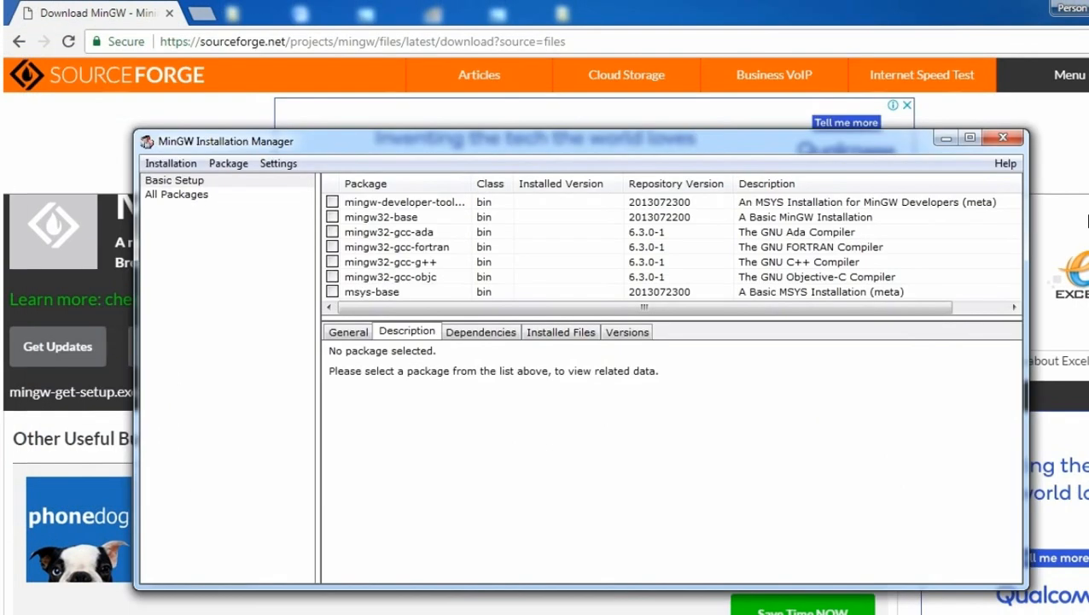
click(379, 215)
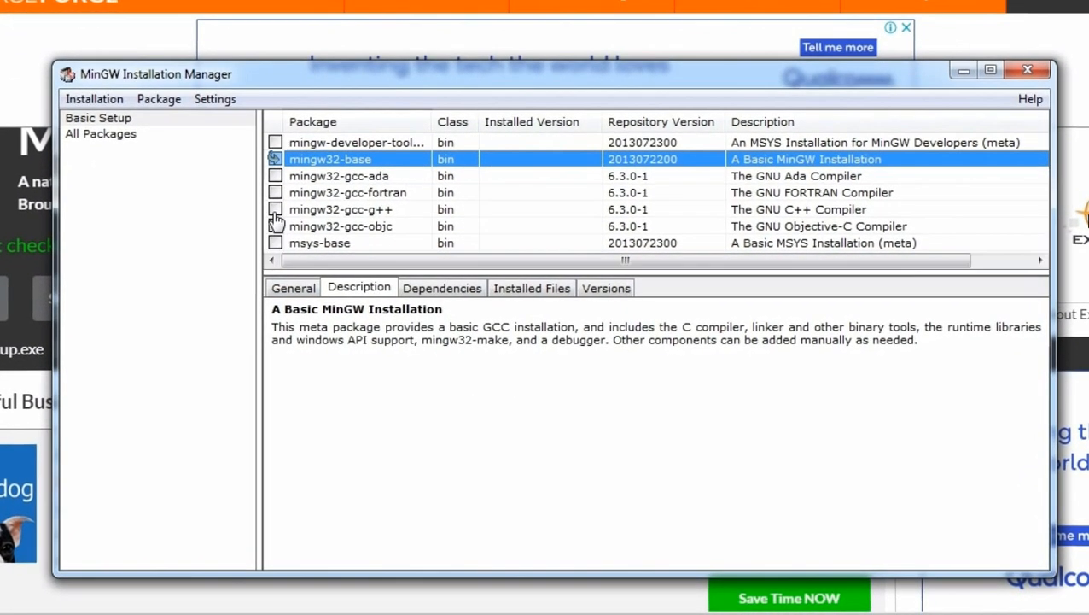
click(339, 208)
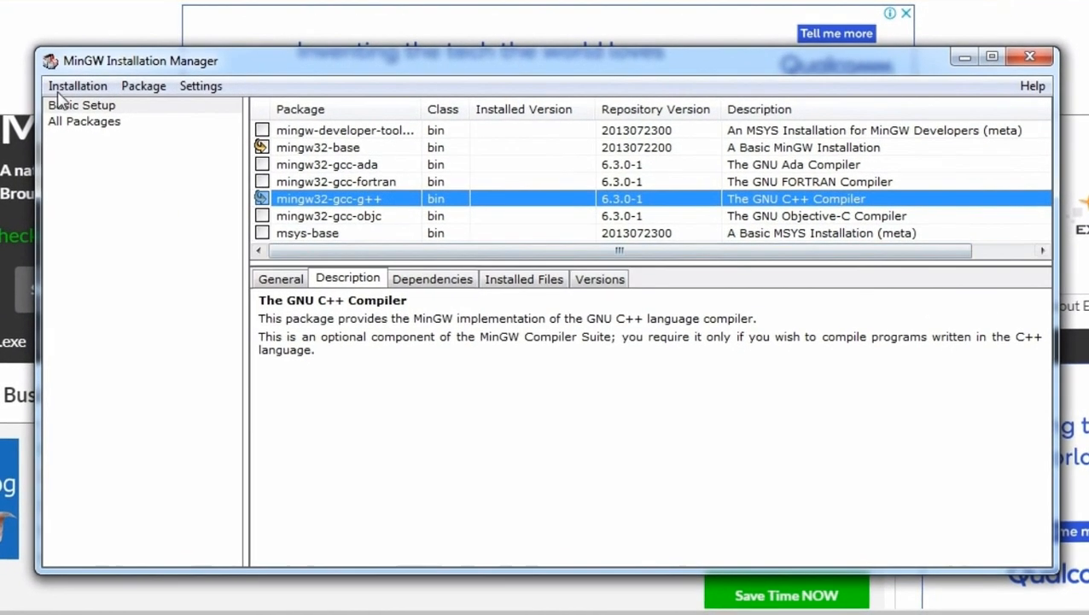
Step: Apply the marked changes and confirm installing the 29 scheduled packages
click(78, 86)
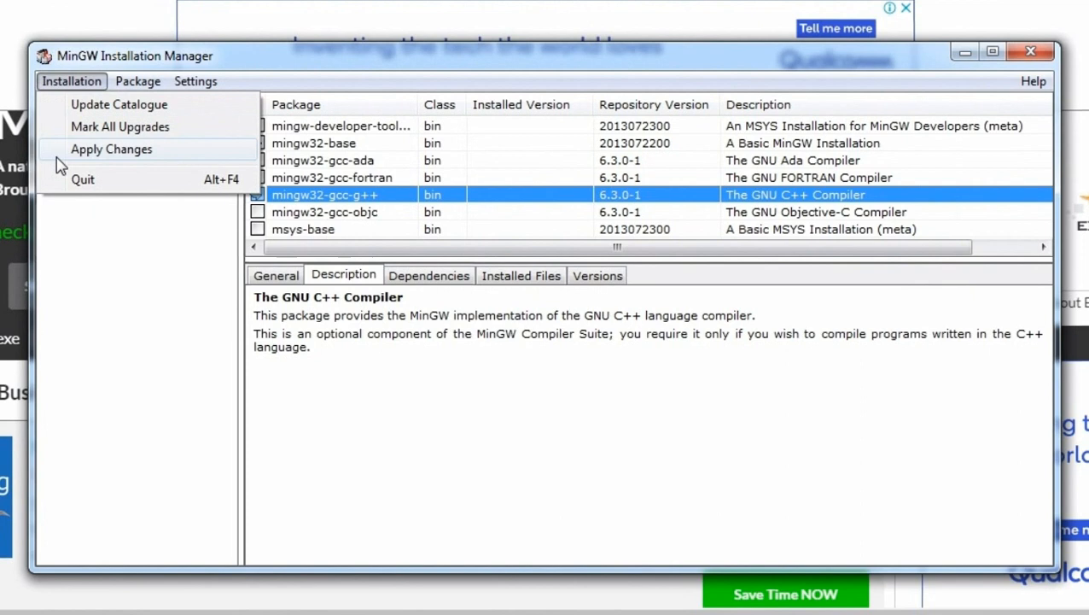
click(111, 149)
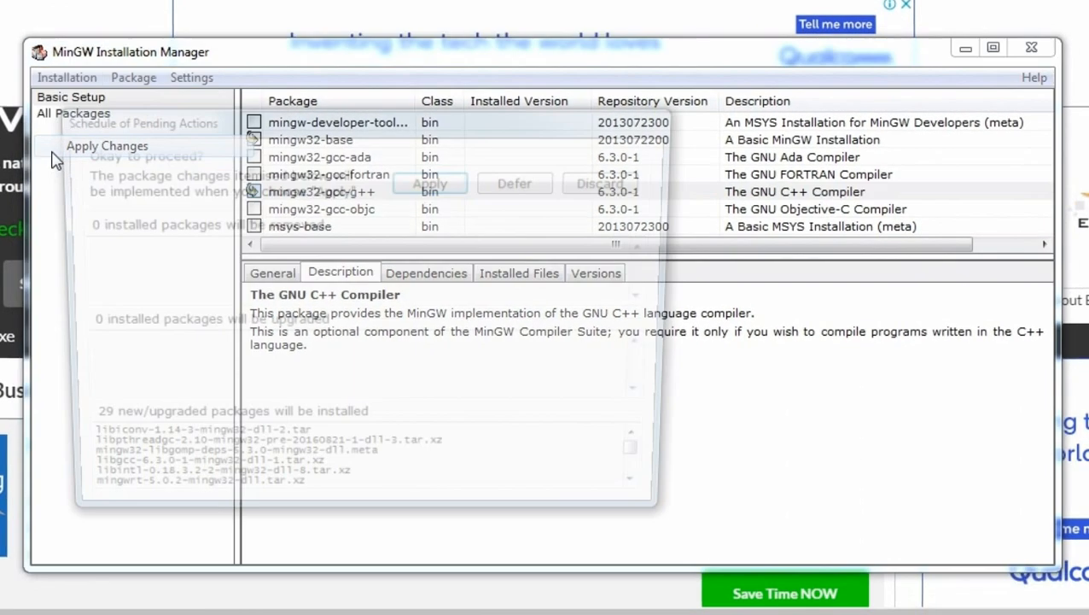
click(106, 145)
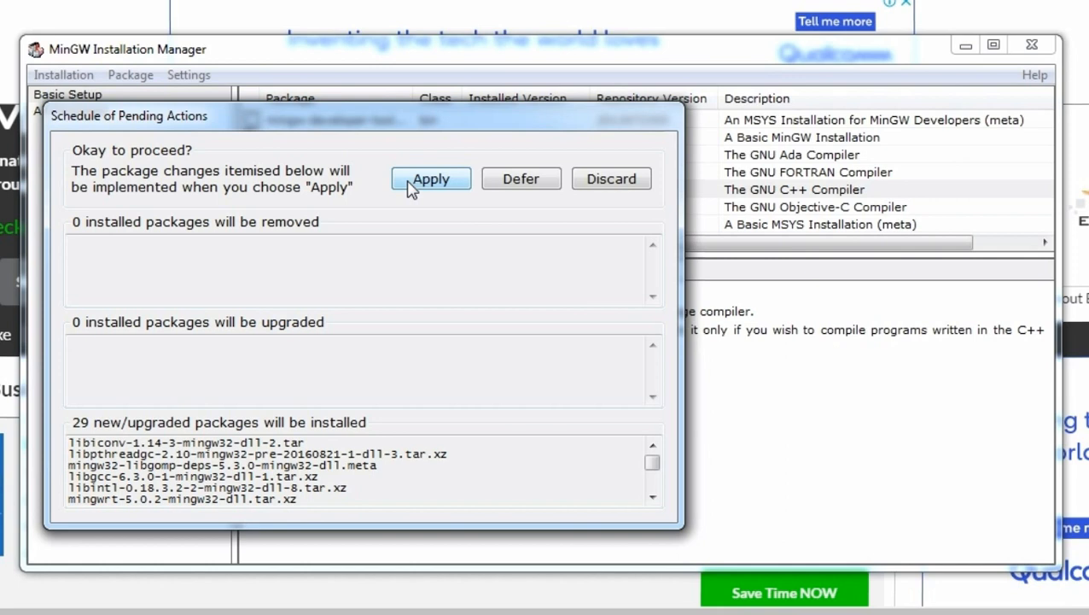
click(431, 179)
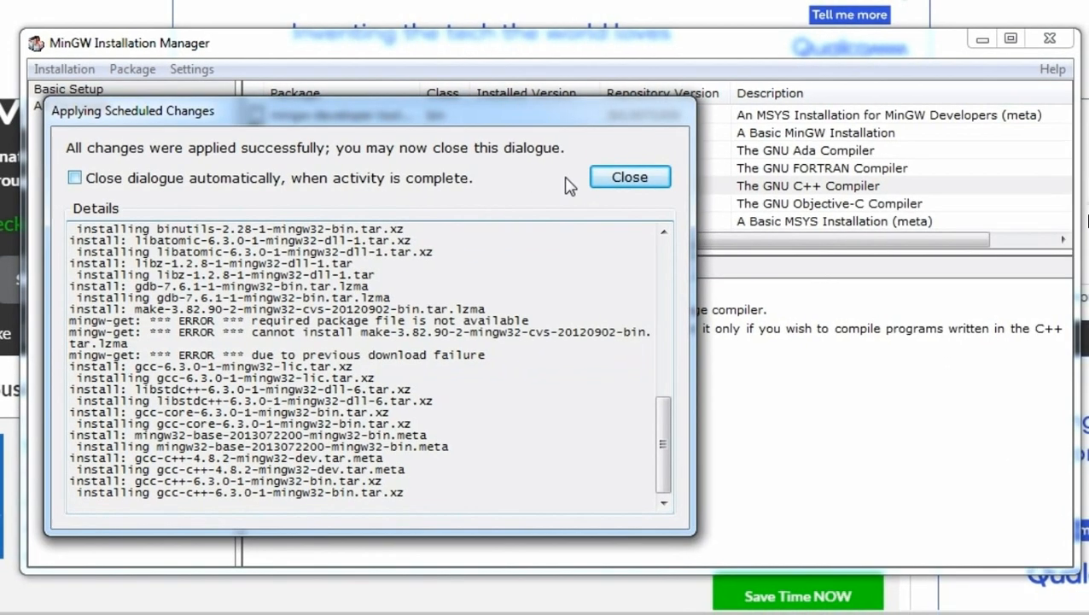
Step: Close the install report and browse to C:\MinGW\bin in Windows Explorer
click(630, 176)
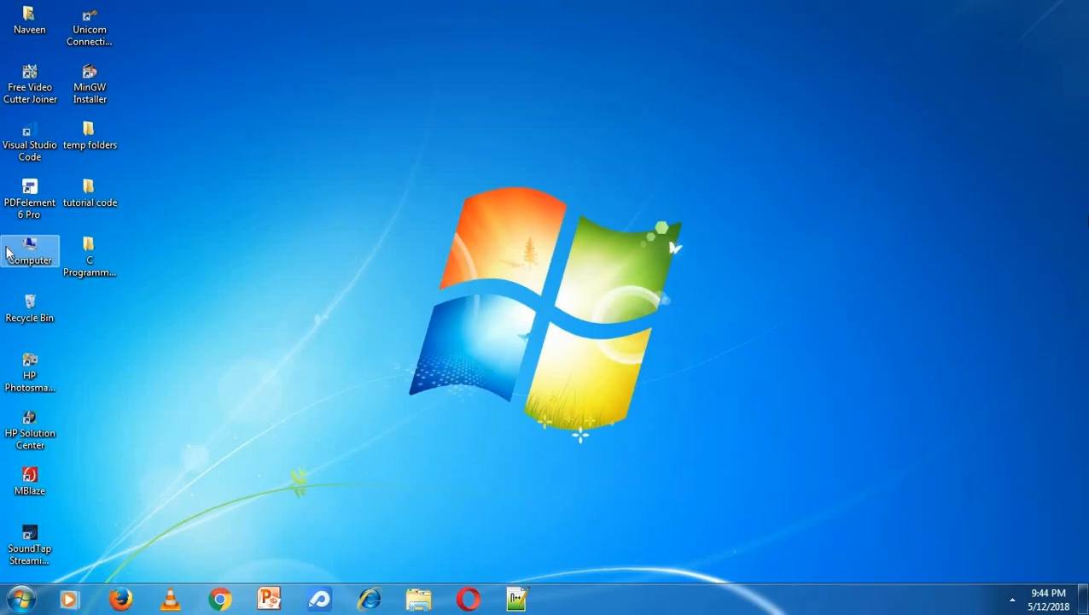
double_click(30, 256)
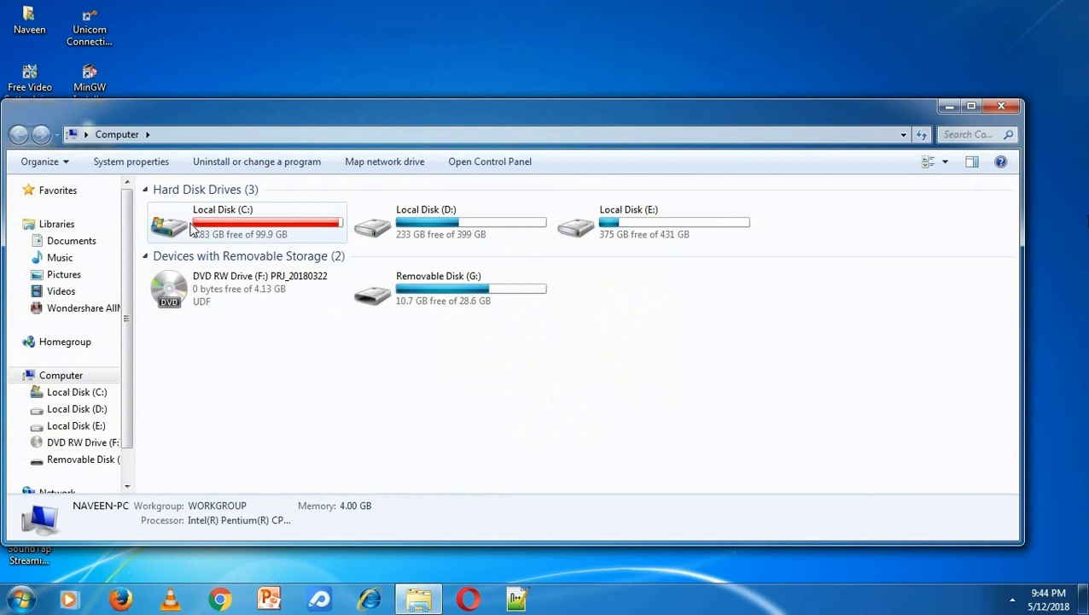
double_click(222, 222)
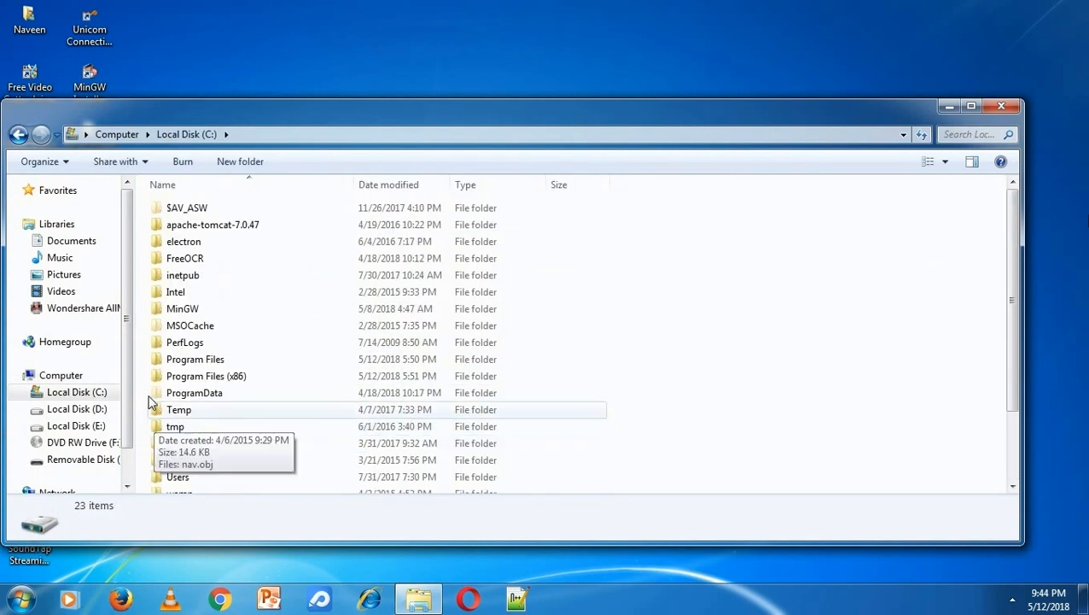
click(181, 308)
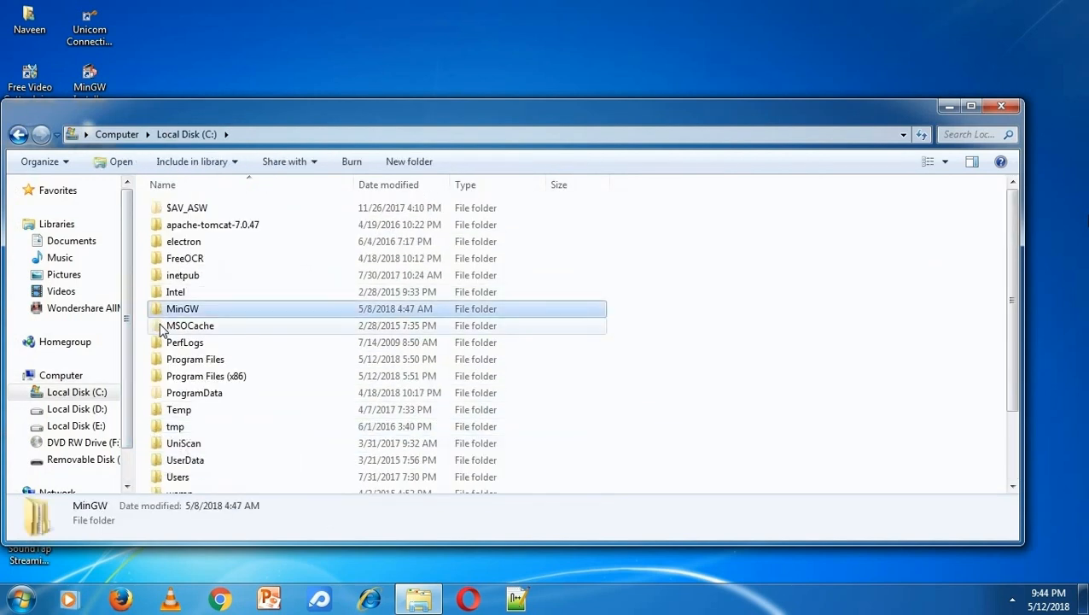
double_click(181, 307)
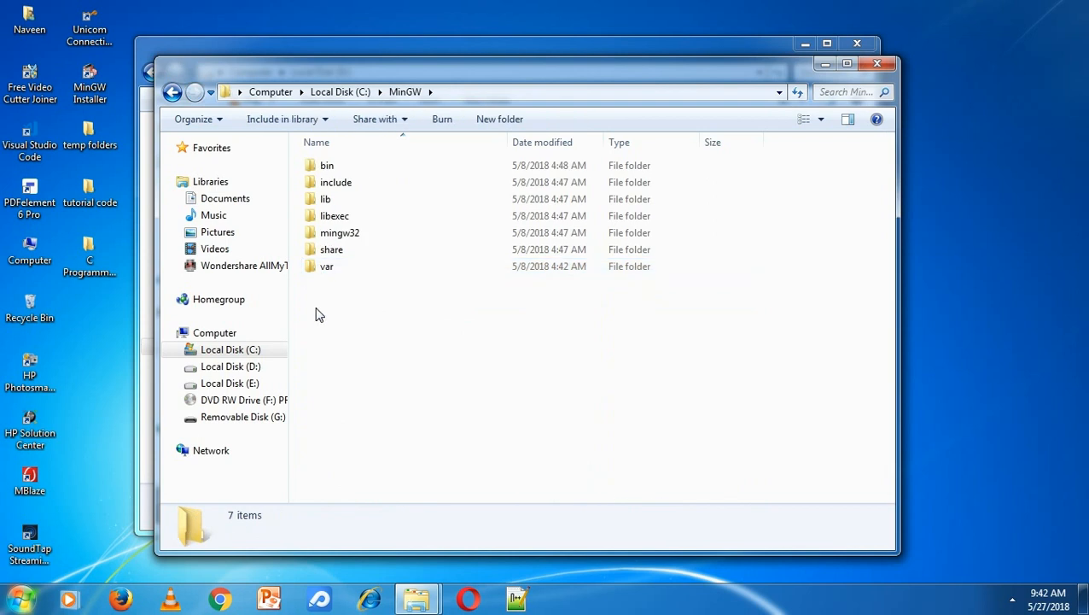
double_click(327, 164)
text(gcc -)
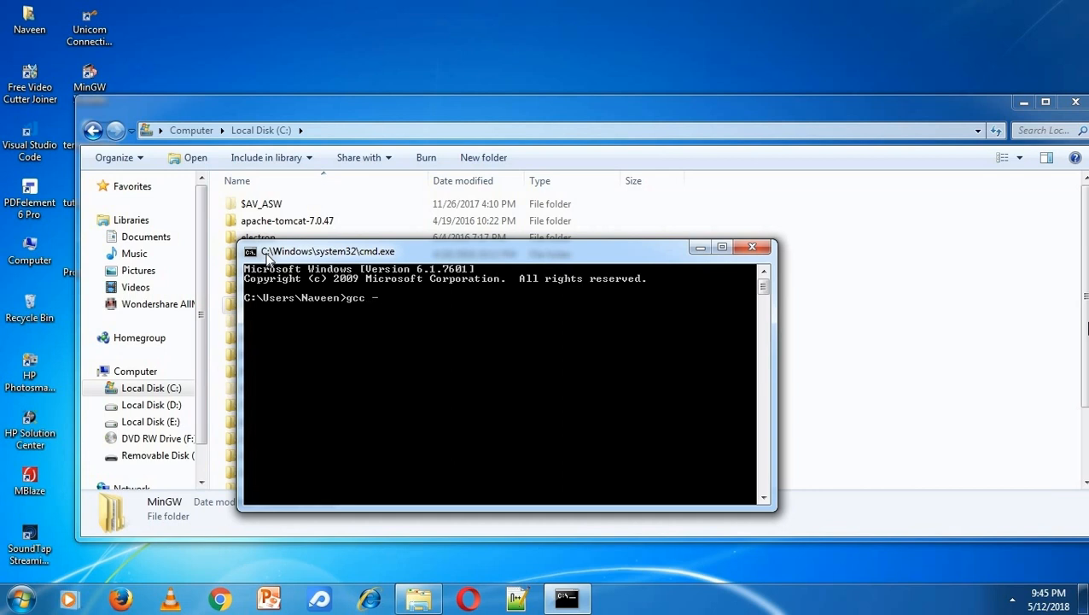
Step: Run gcc -v in cmd and see gcc is not recognized as a command
text(v)
key(Return)
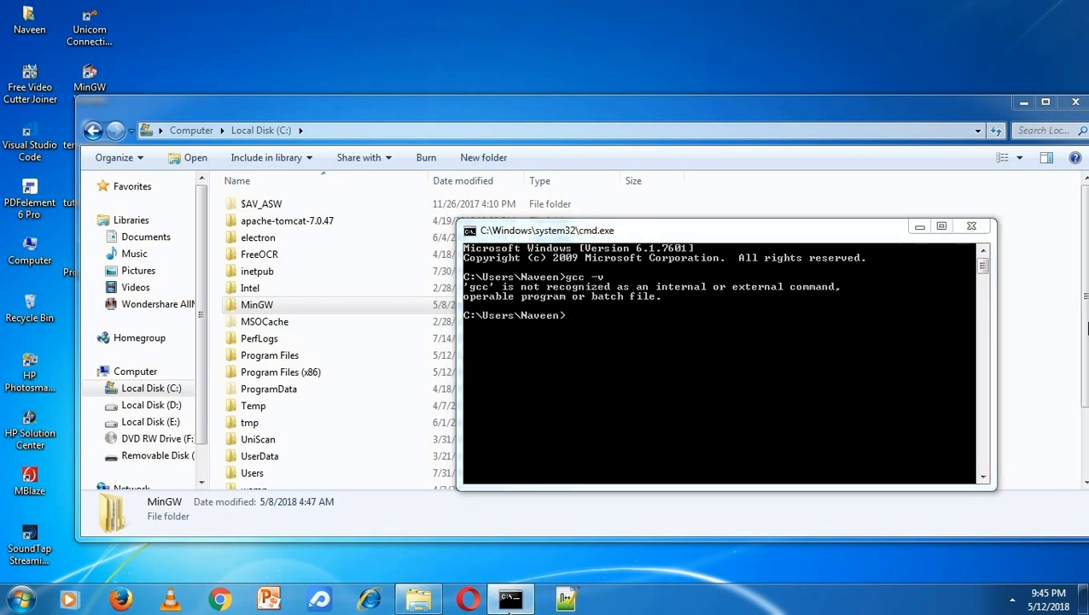
click(19, 598)
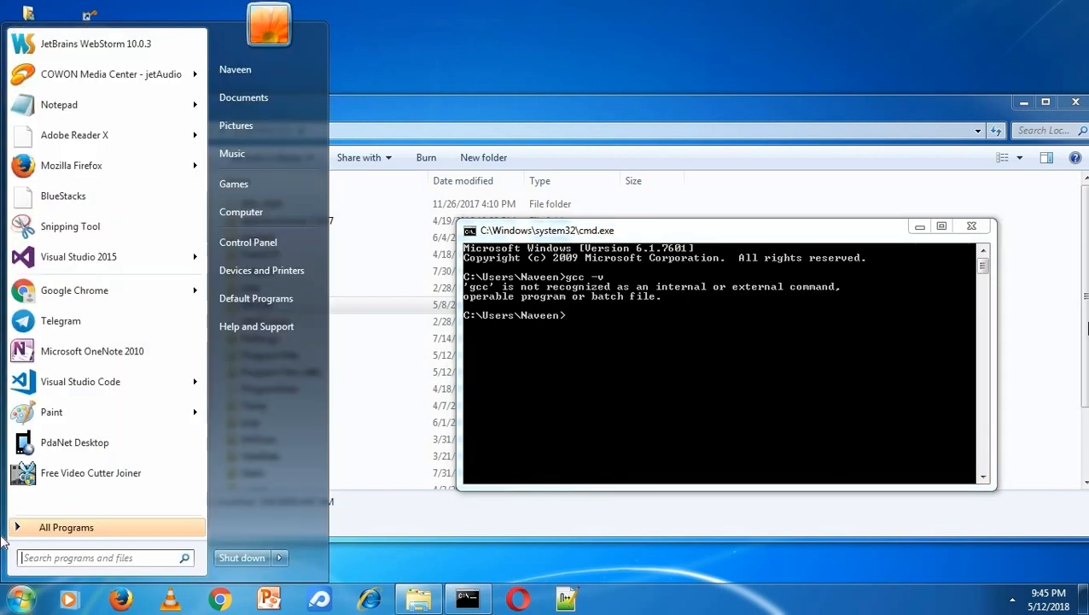
Step: Reach Environment Variables through Computer's properties and Advanced system settings
right_click(242, 212)
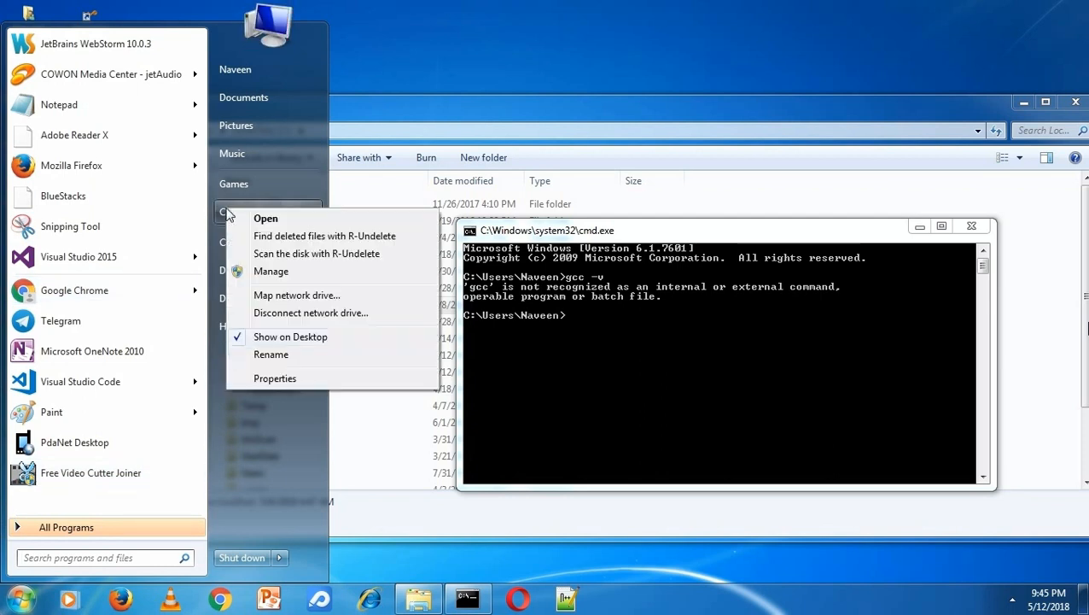
click(274, 379)
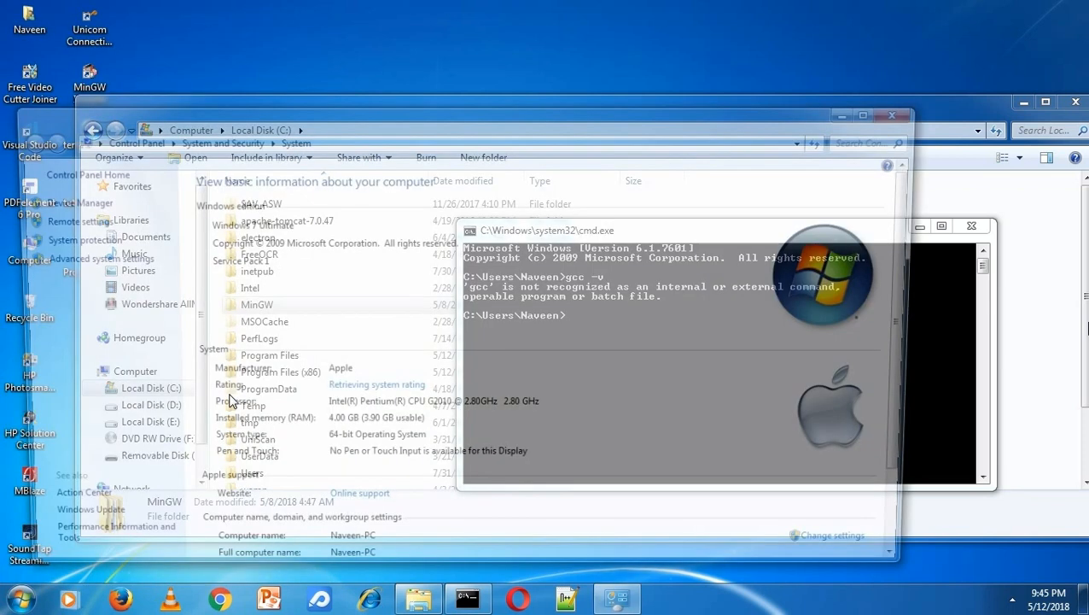
click(82, 257)
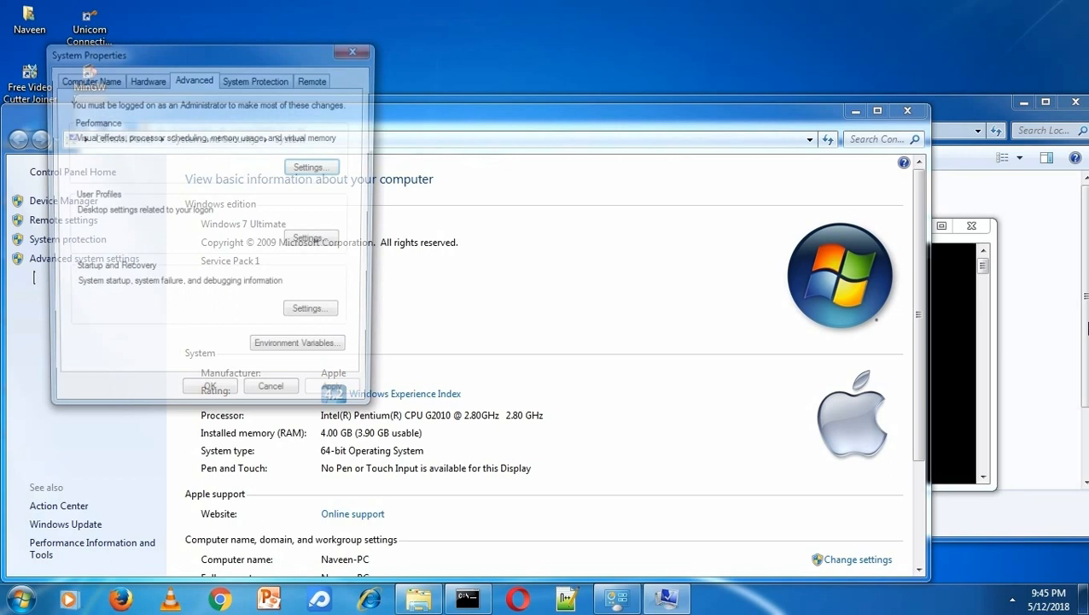
click(297, 341)
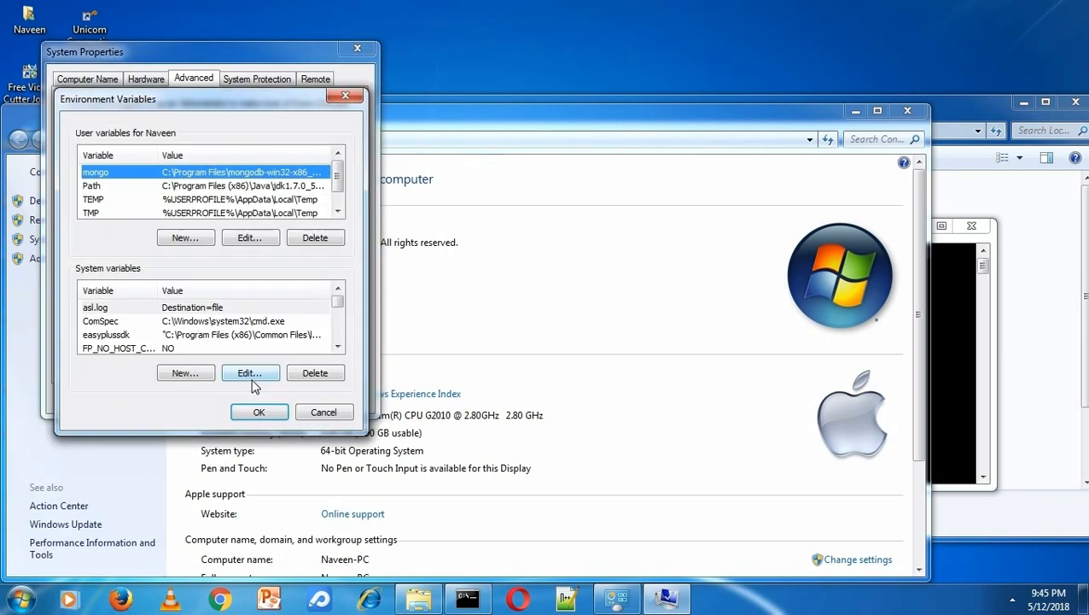
Step: Select the system Path variable and bring it up for editing
click(314, 237)
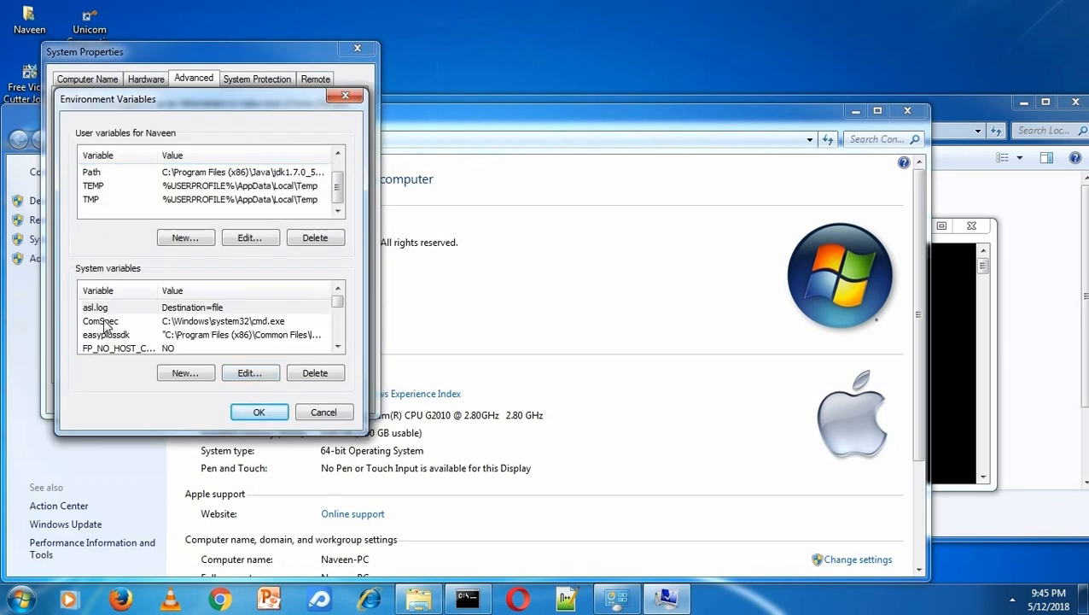
scroll(down, 3)
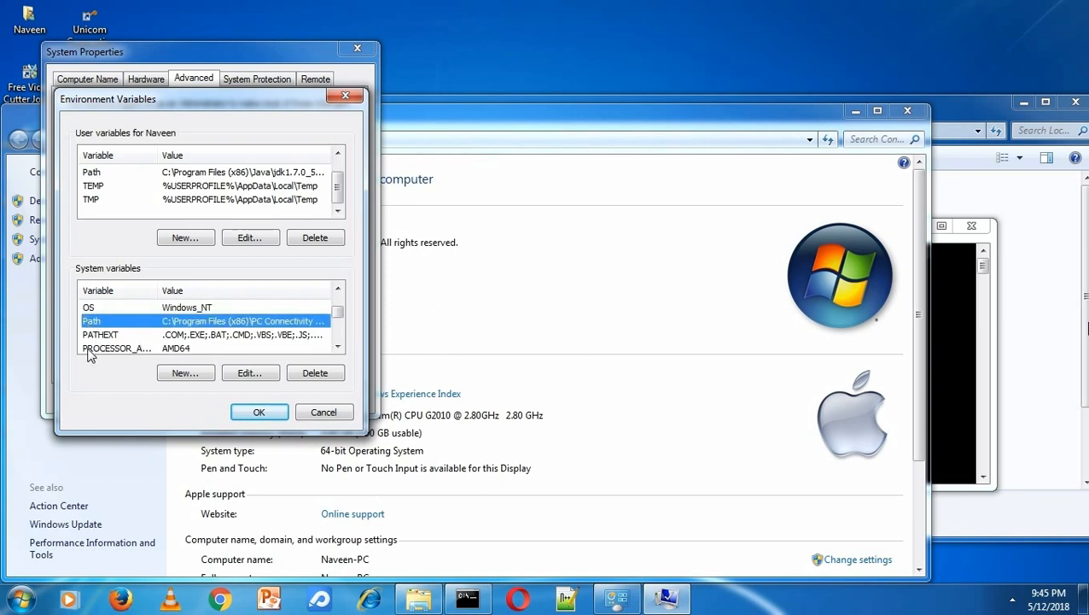
click(250, 373)
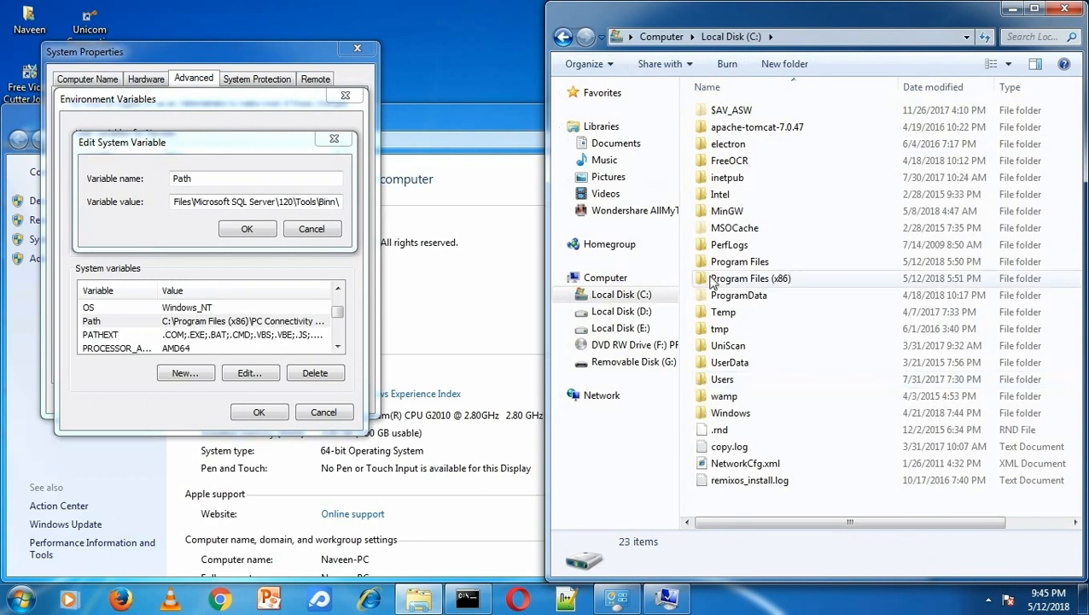
Step: Append C:\MinGW\bin to the system Path and confirm every dialog
double_click(726, 211)
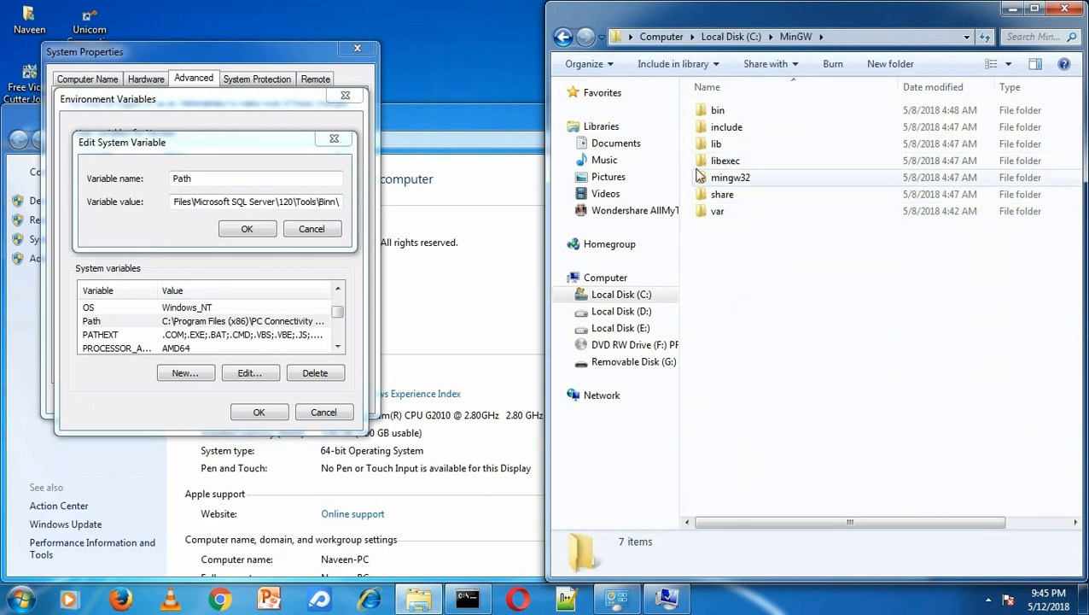
double_click(718, 109)
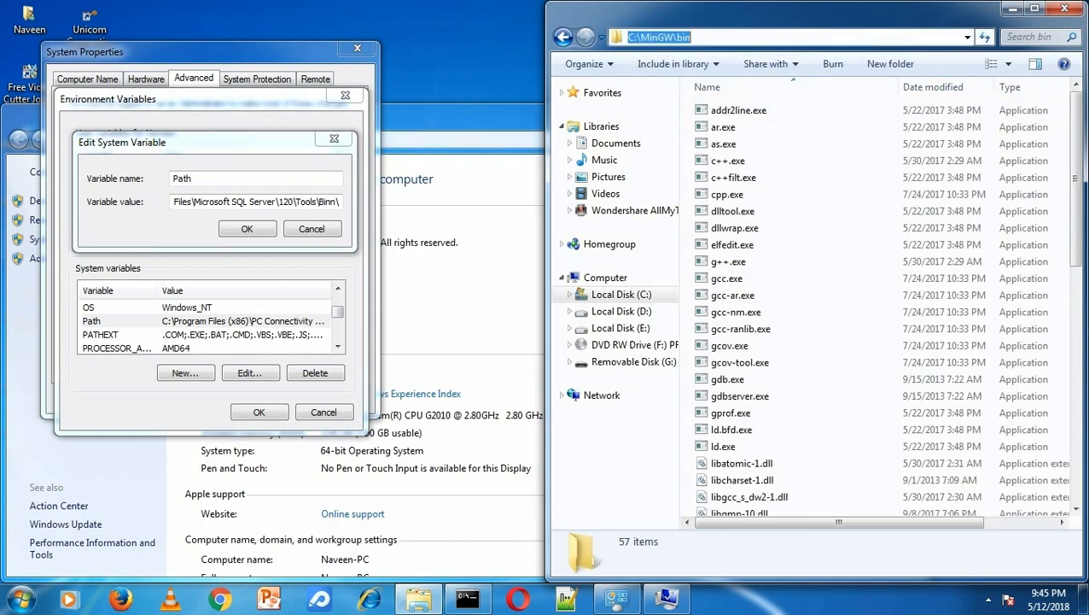
mouse_move(654, 102)
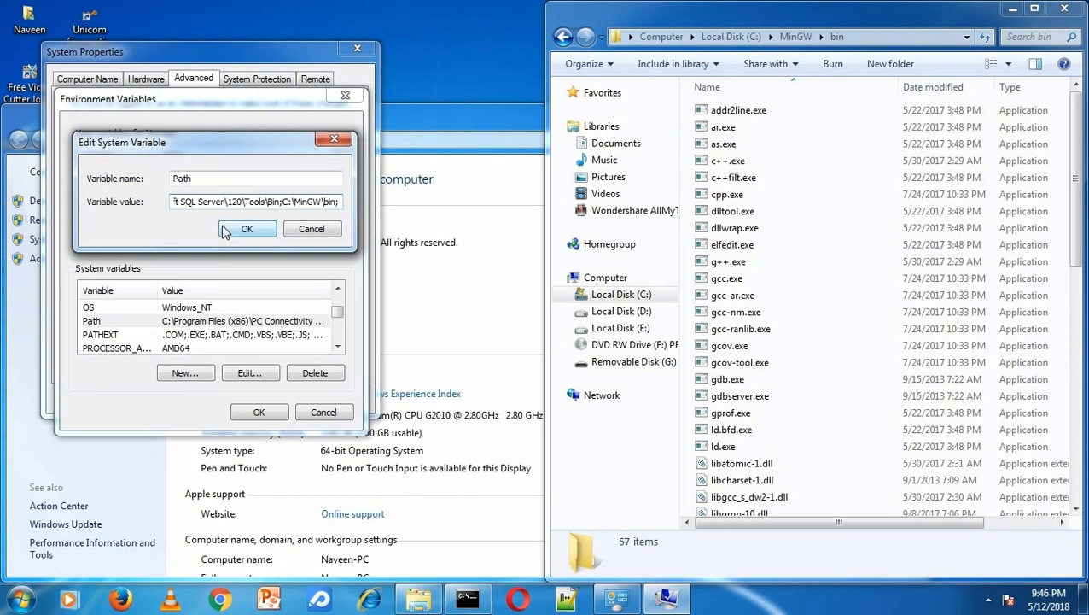
click(248, 229)
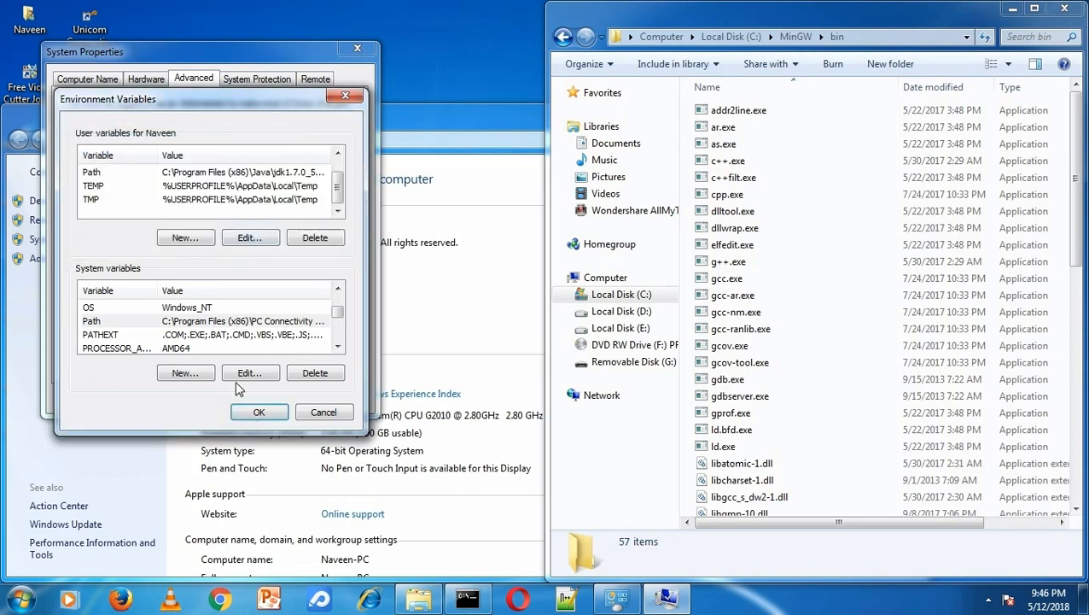
click(259, 411)
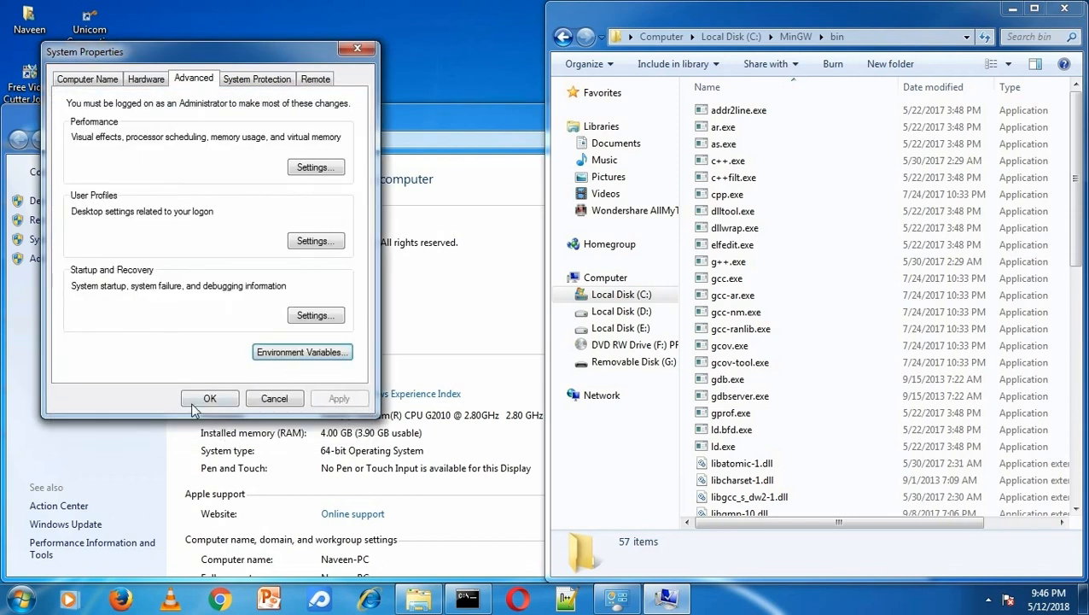
click(19, 598)
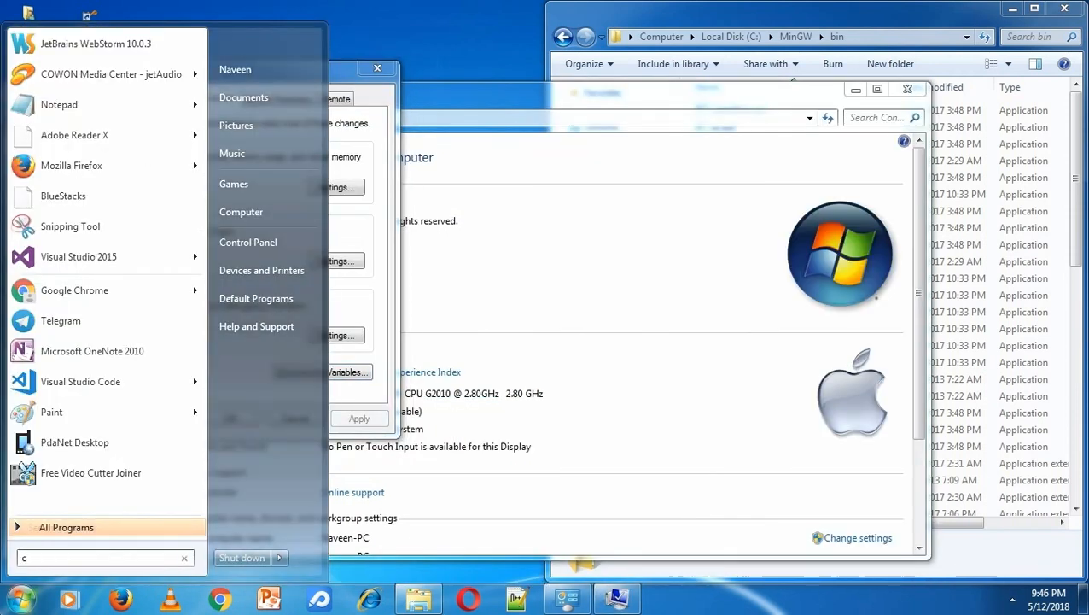
Step: Start a fresh cmd from Start search and run gcc -v to verify gcc responds
text(md)
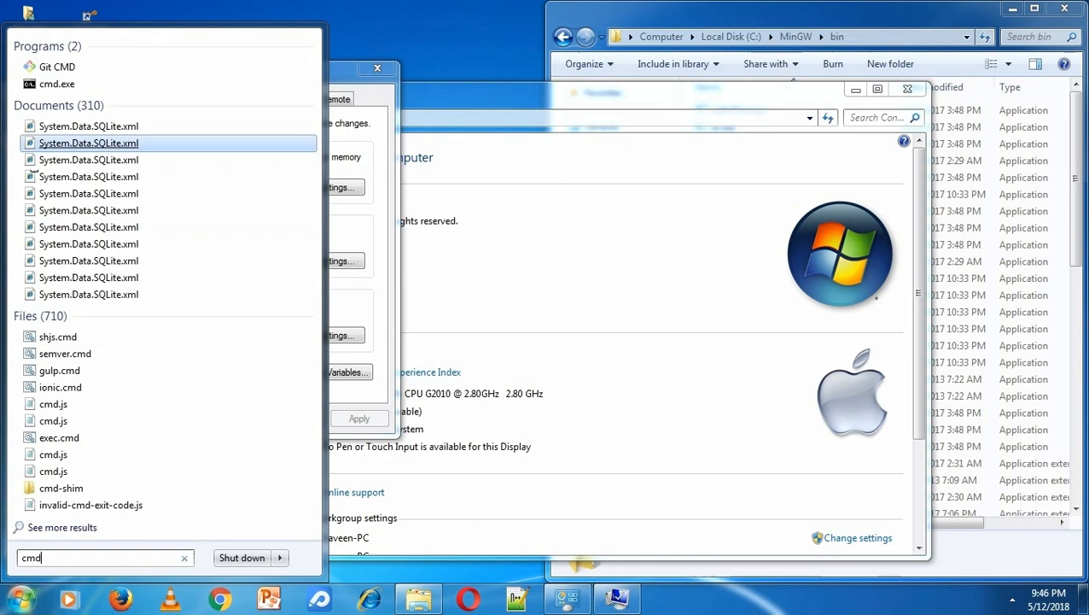
click(58, 84)
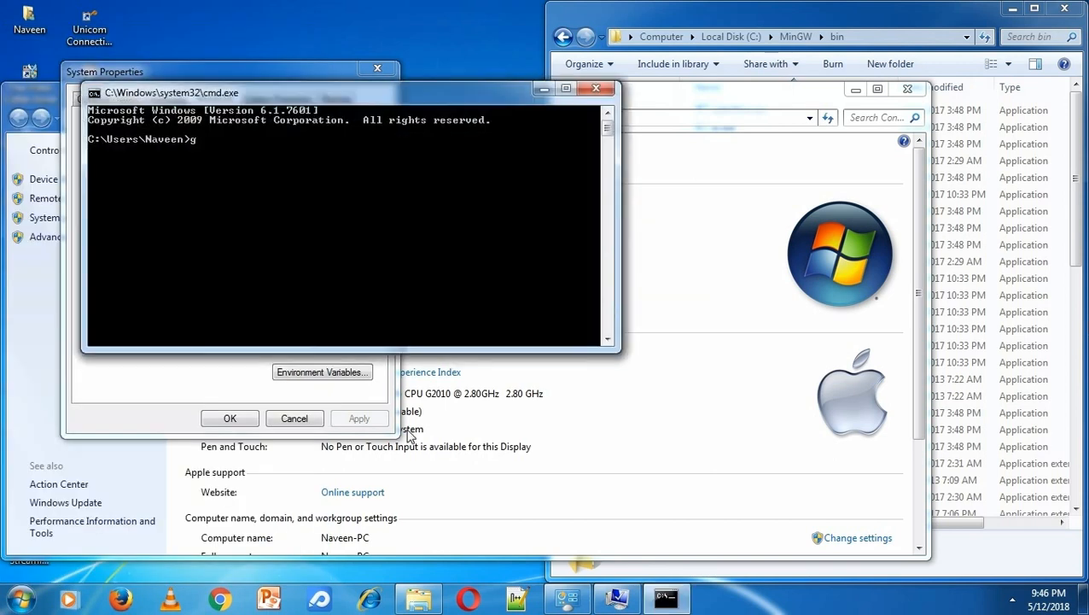
text(cc -v)
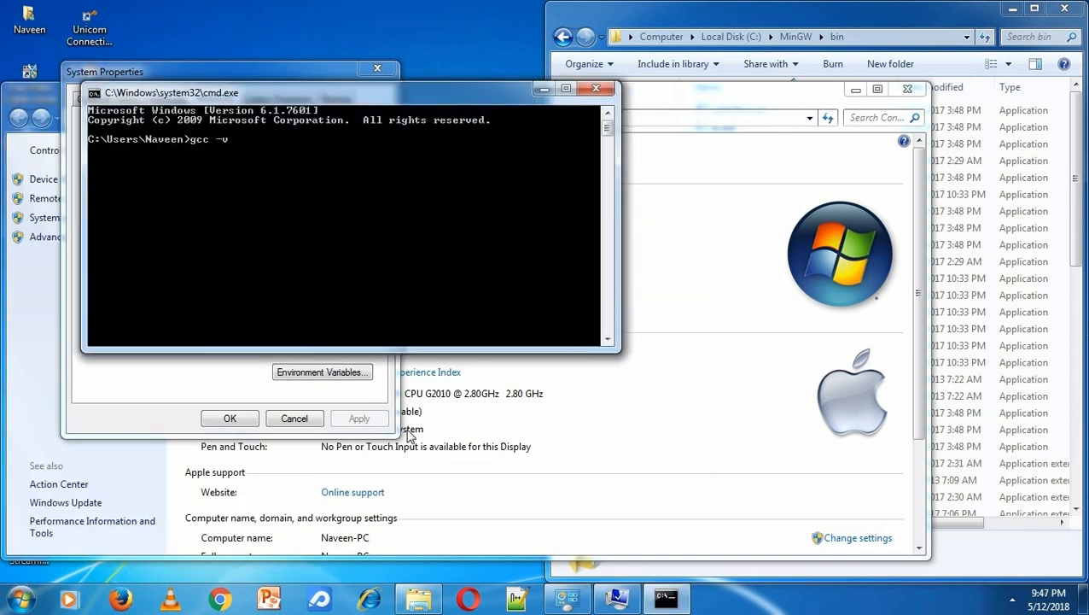
key(Return)
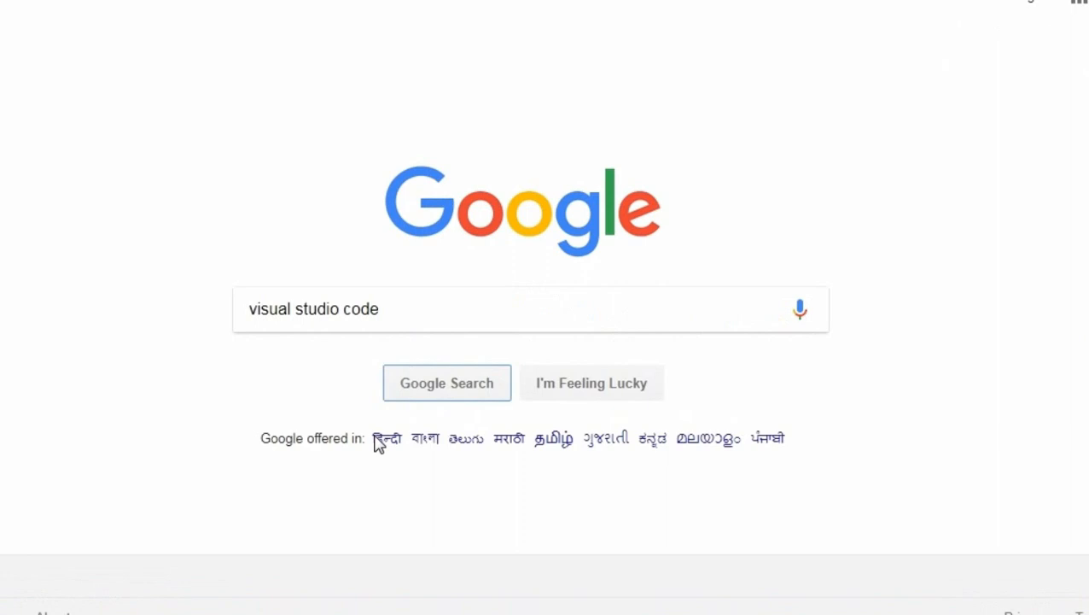
Step: Search Google for 'visual studio code' and reach its Windows download button
click(447, 383)
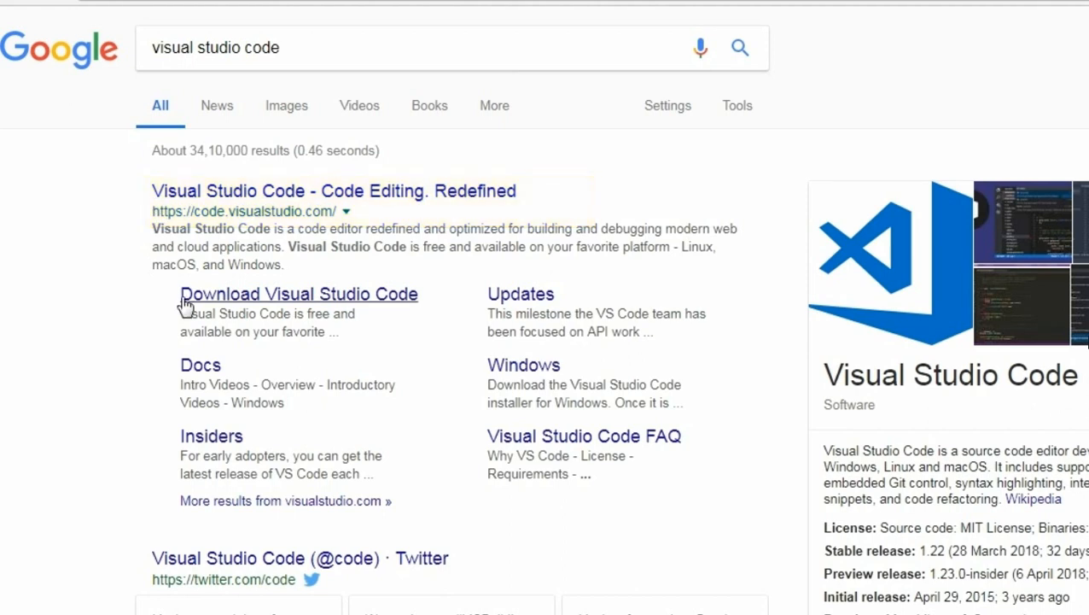
click(297, 294)
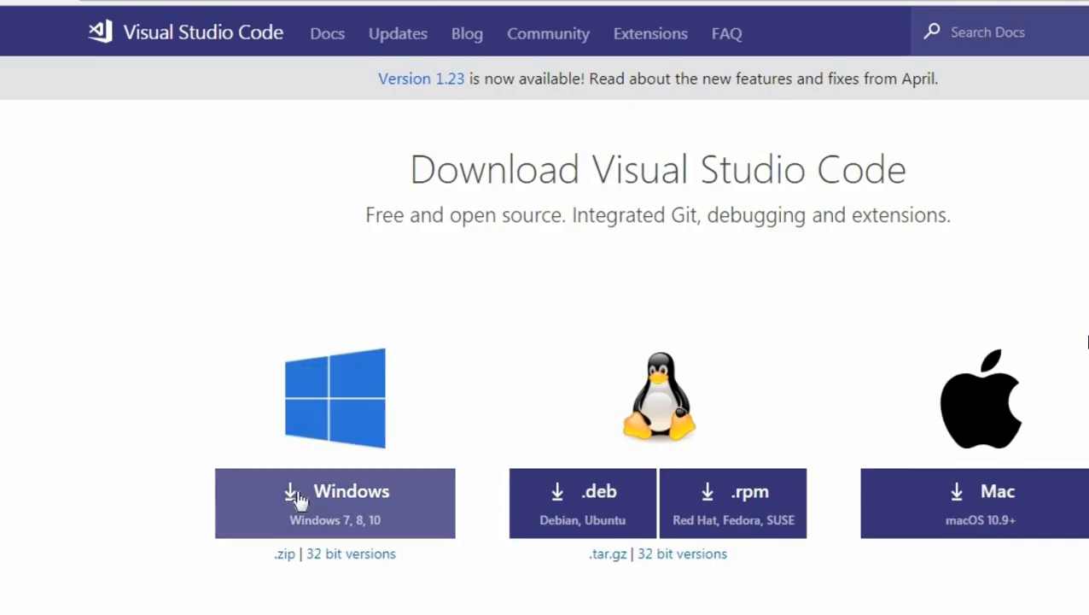
scroll(down, 3)
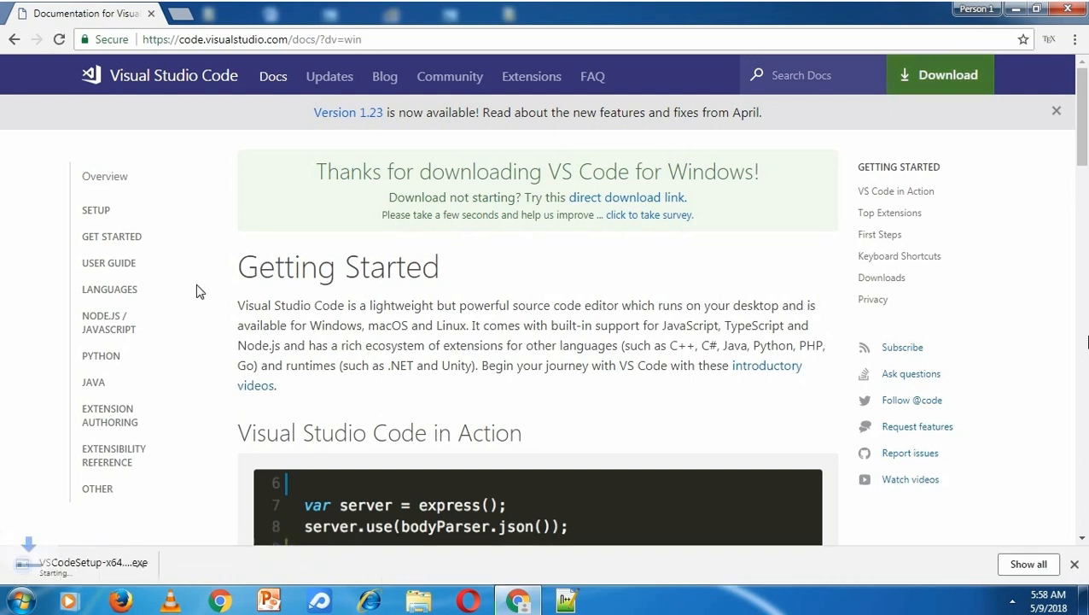
Step: Launch the downloaded VSCodeSetup installer from Chrome's download bar
click(90, 562)
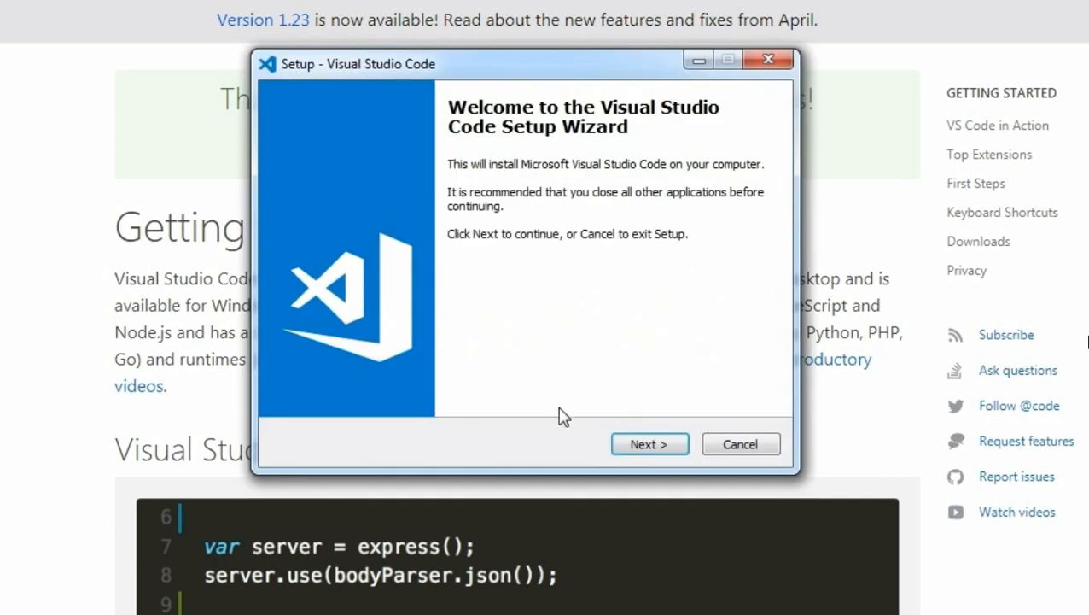
Step: Accept the licence, keep C:\Program Files\Microsoft VS Code with desktop icon and PATH tasks, and begin installing
click(649, 444)
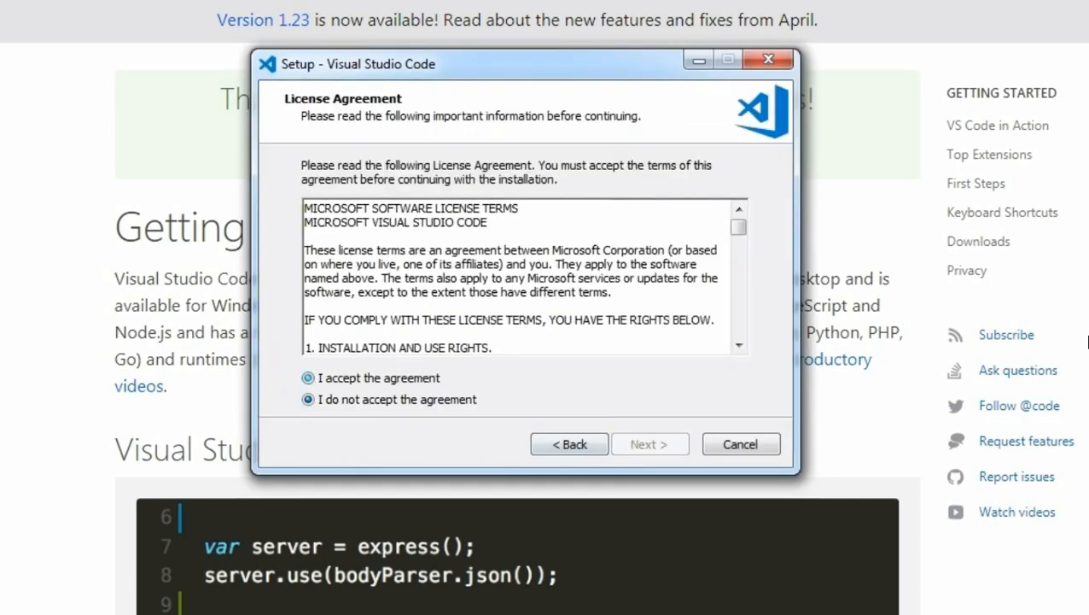
click(308, 377)
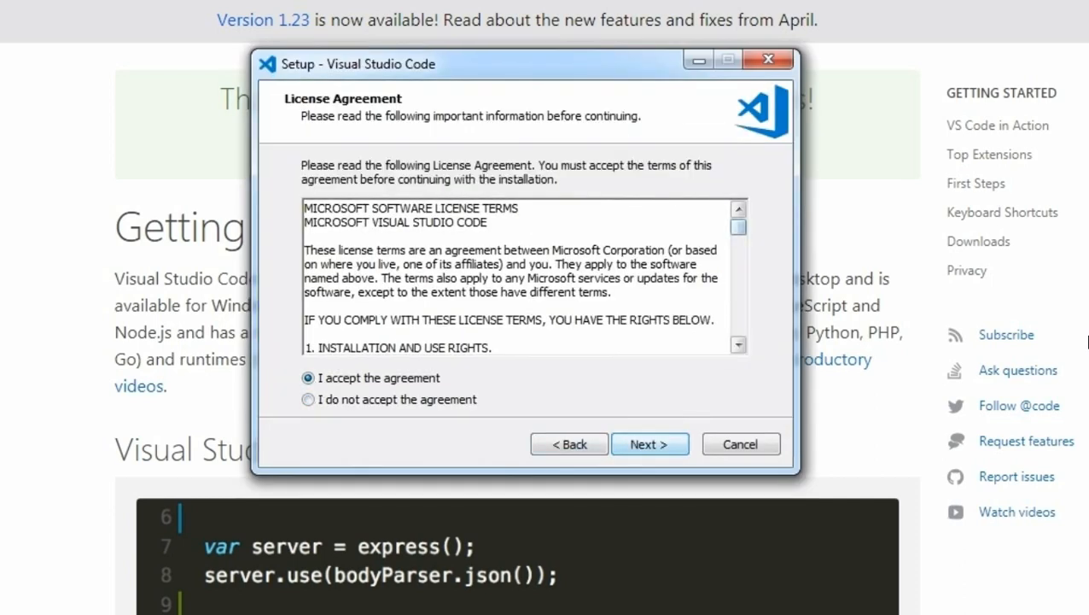
click(649, 444)
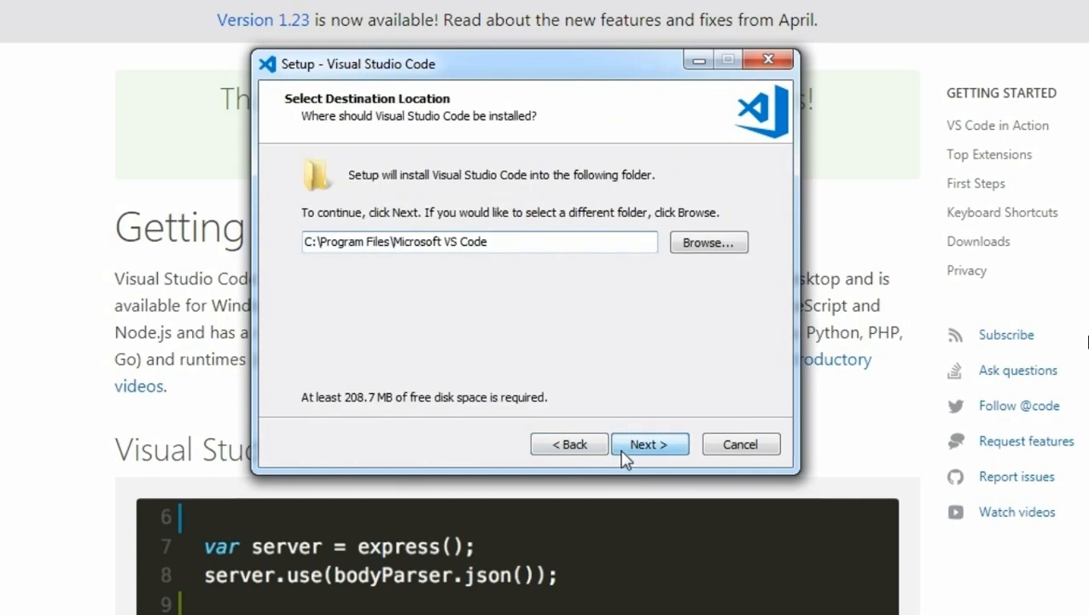
click(649, 444)
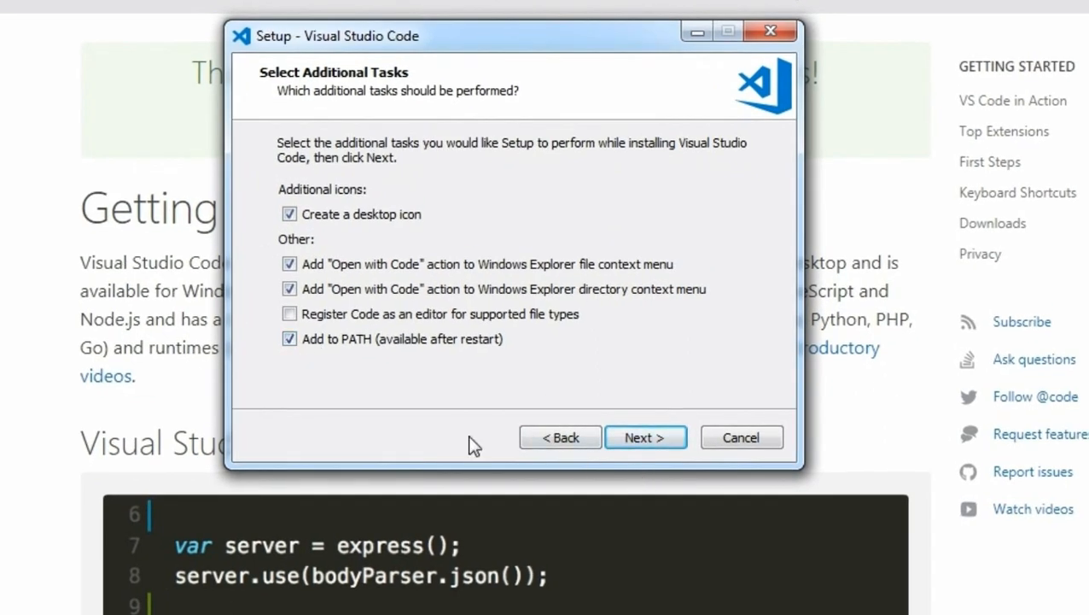
mouse_move(646, 437)
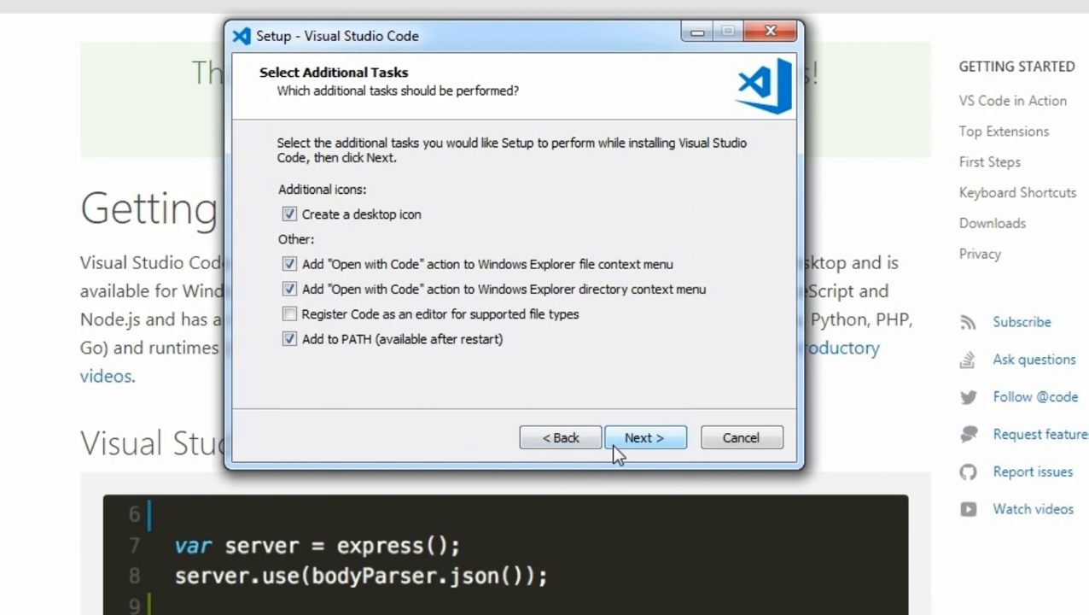
click(646, 437)
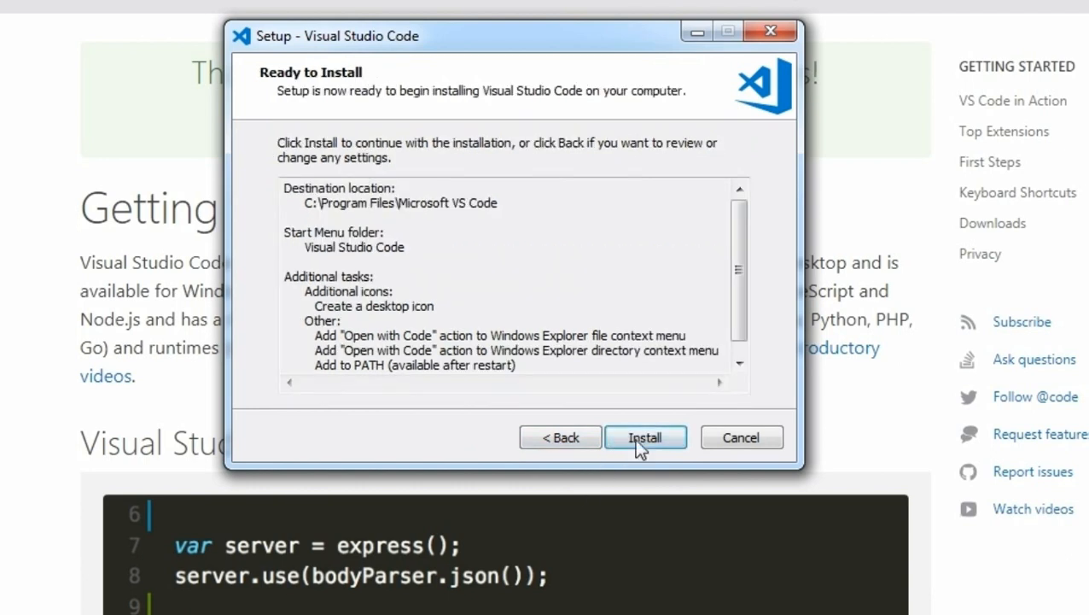
click(645, 437)
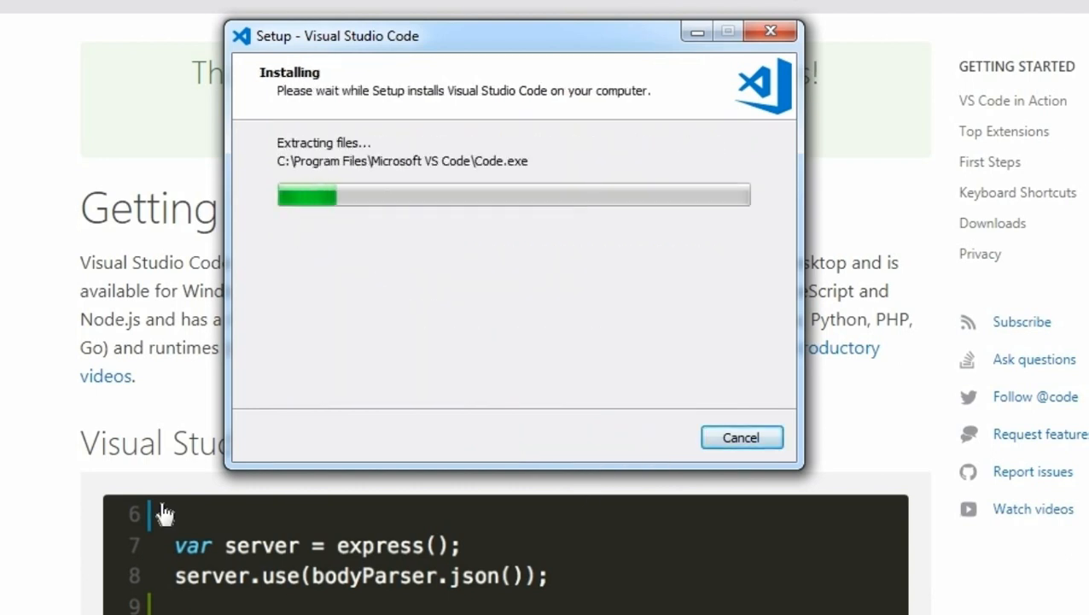